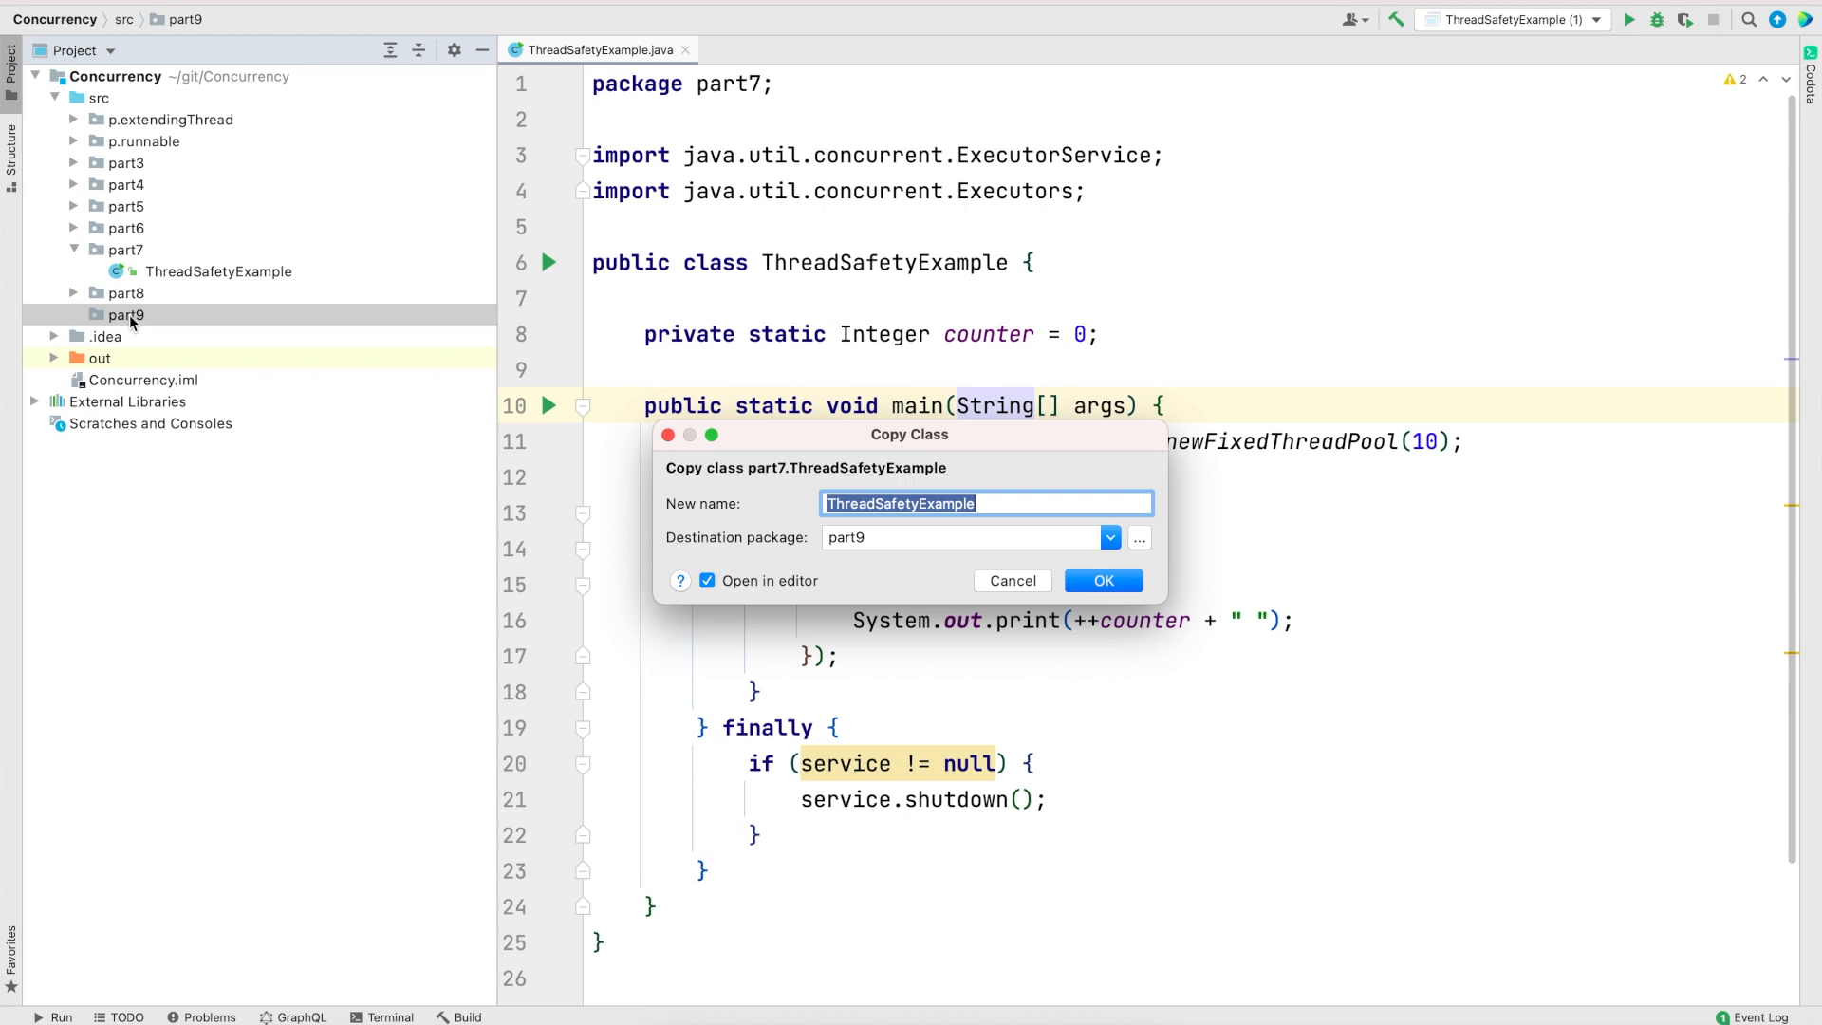
Confirm copying ThreadSafetyExample into package part9 and open the copy in the editor
{"action": "left_click", "coordinate": [1101, 580]}
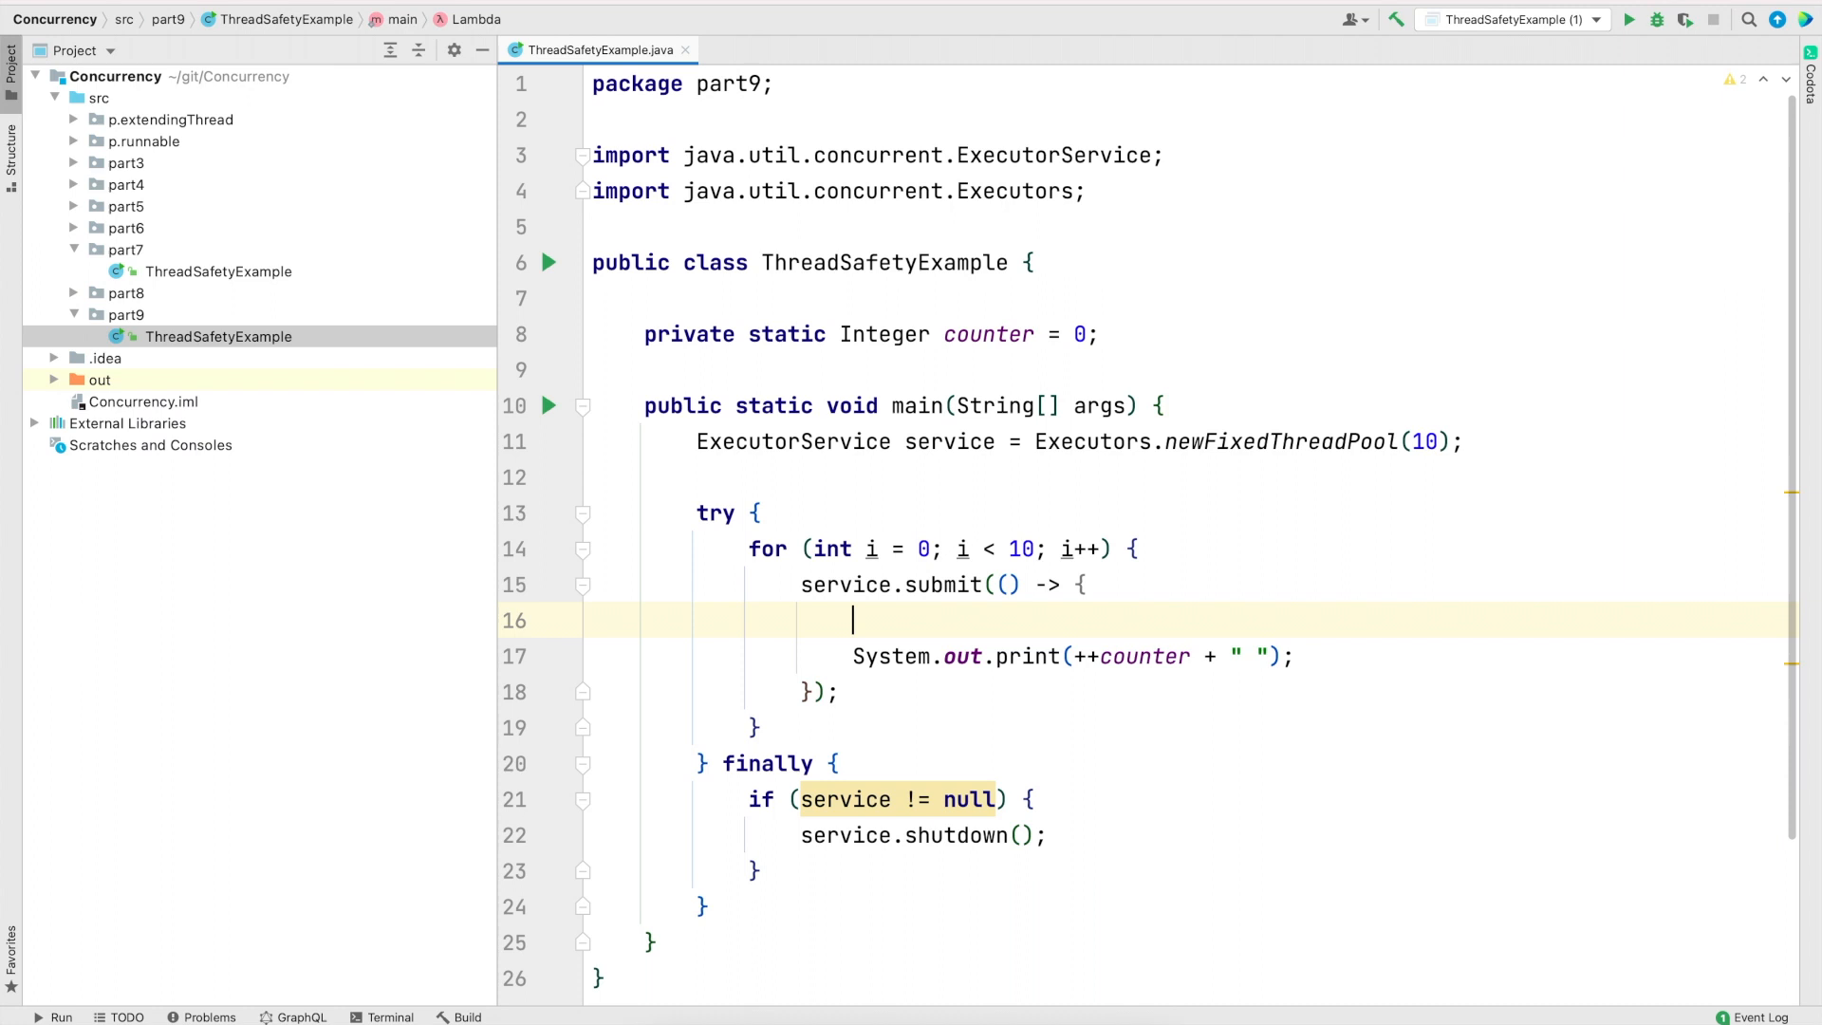
Wrap the System.out.print line in synchronized (service), tidy indentation, and run to print 1–10
{"action": "type", "text": "synchronized ()"}
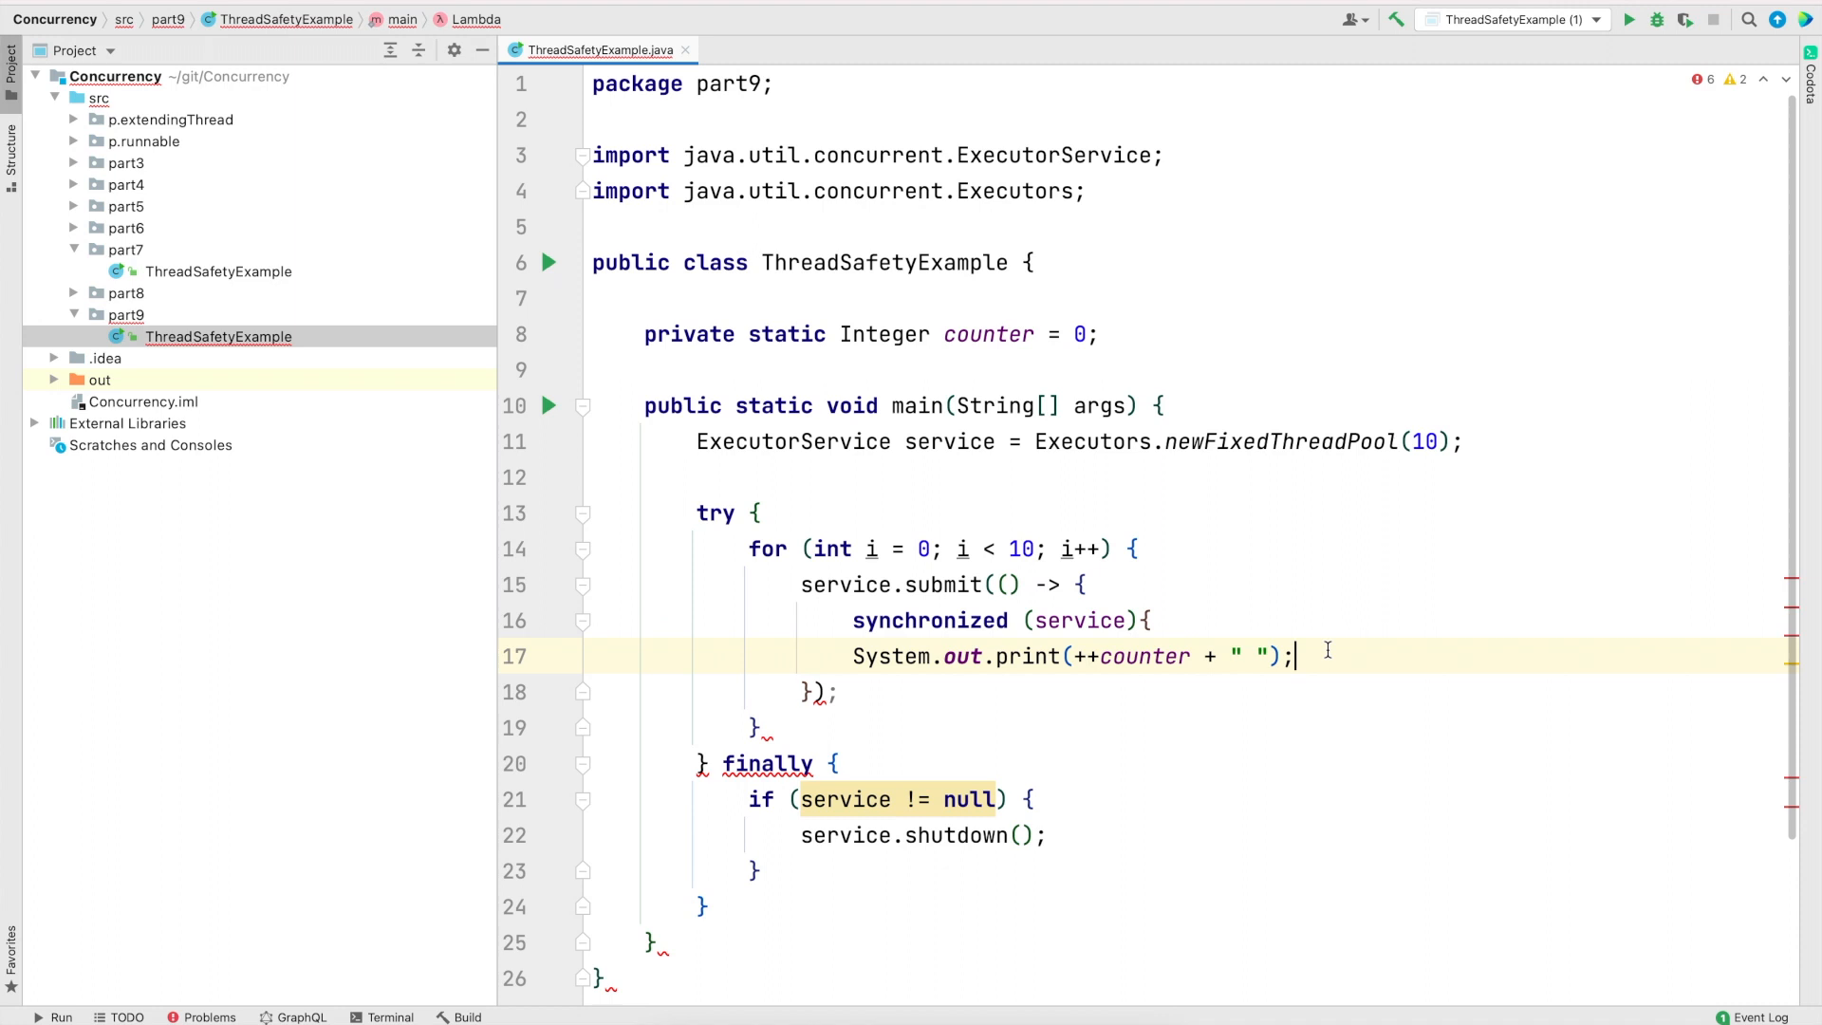
{"action": "key", "text": "enter"}
{"action": "type", "text": "}"}
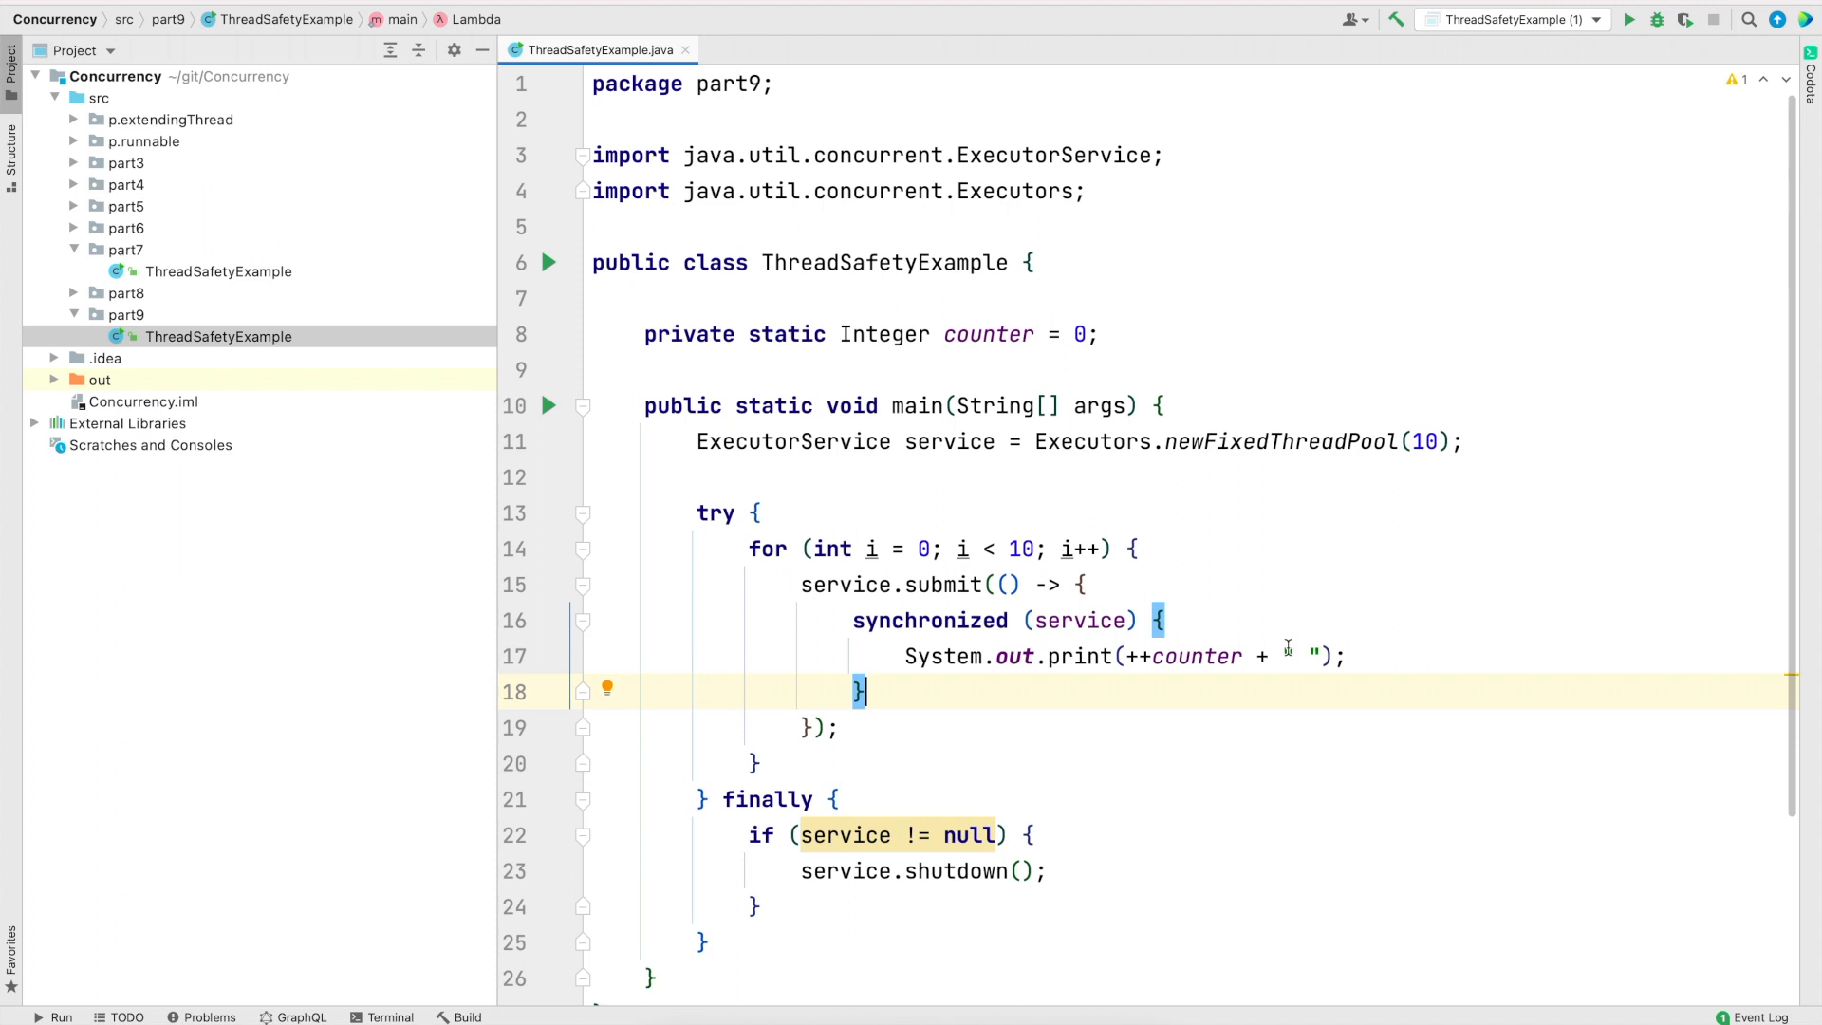
{"action": "left_click", "coordinate": [1631, 19]}
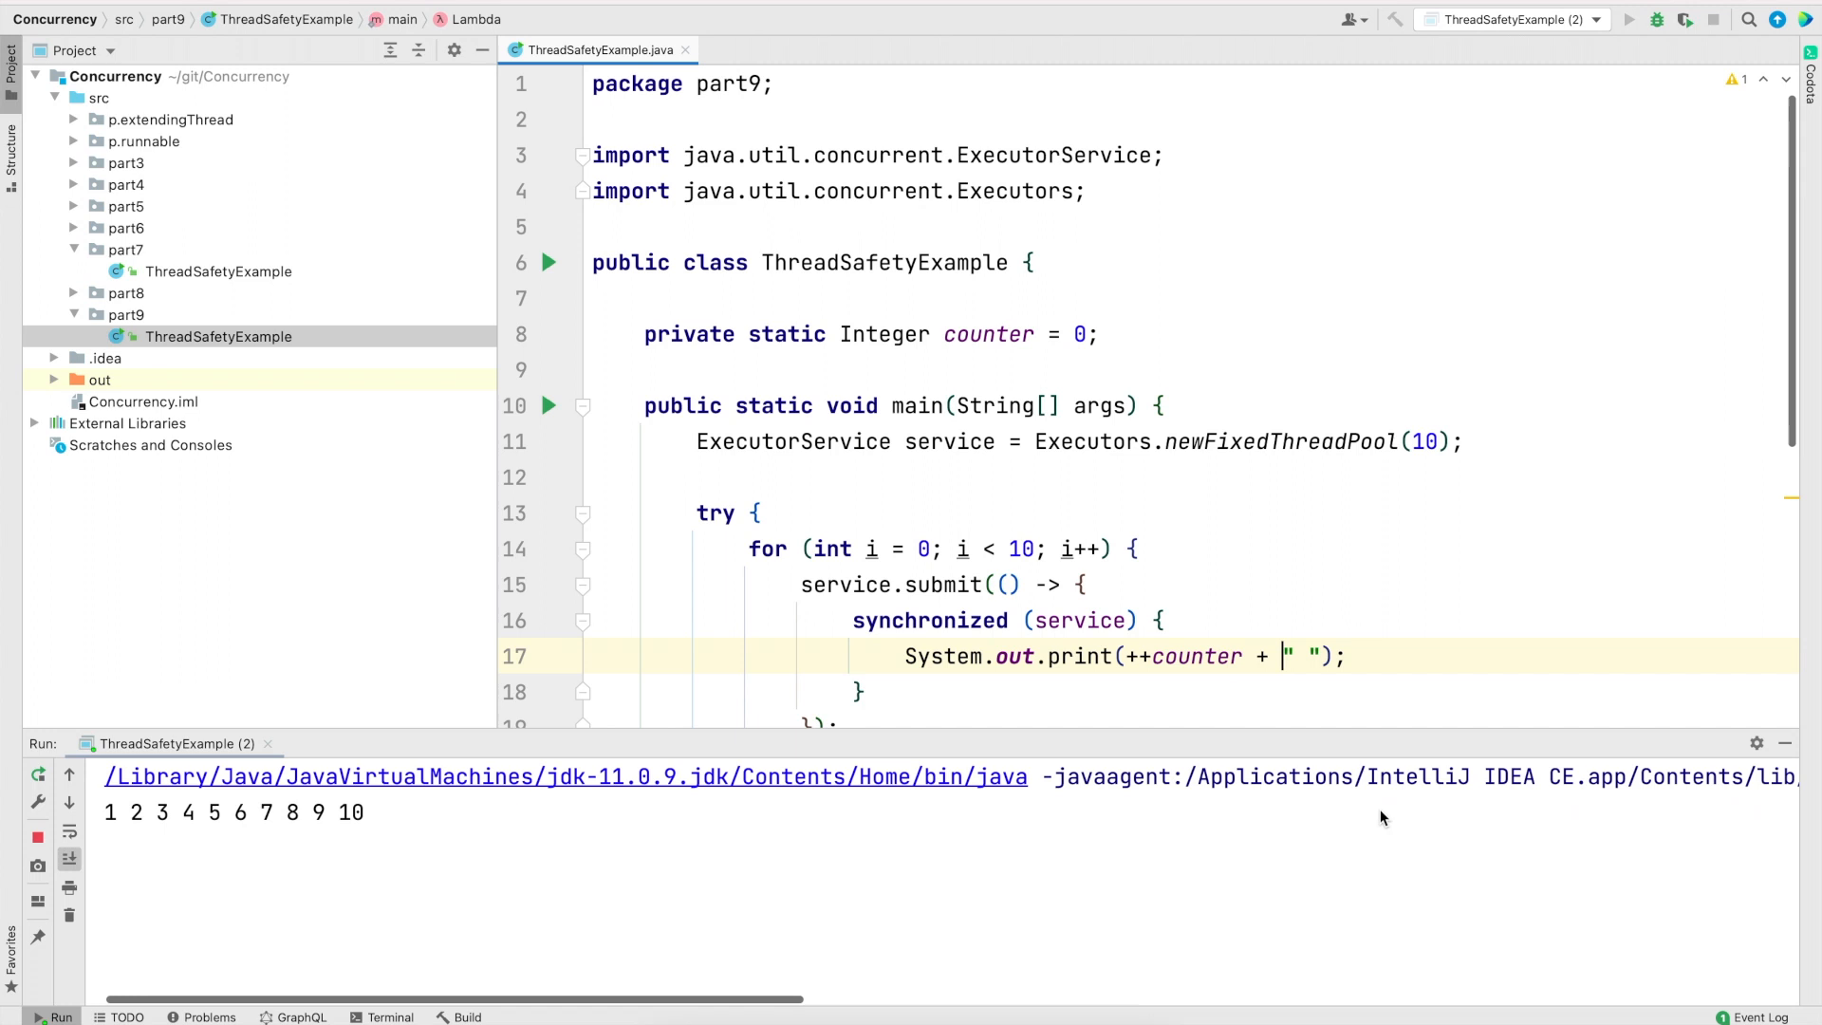